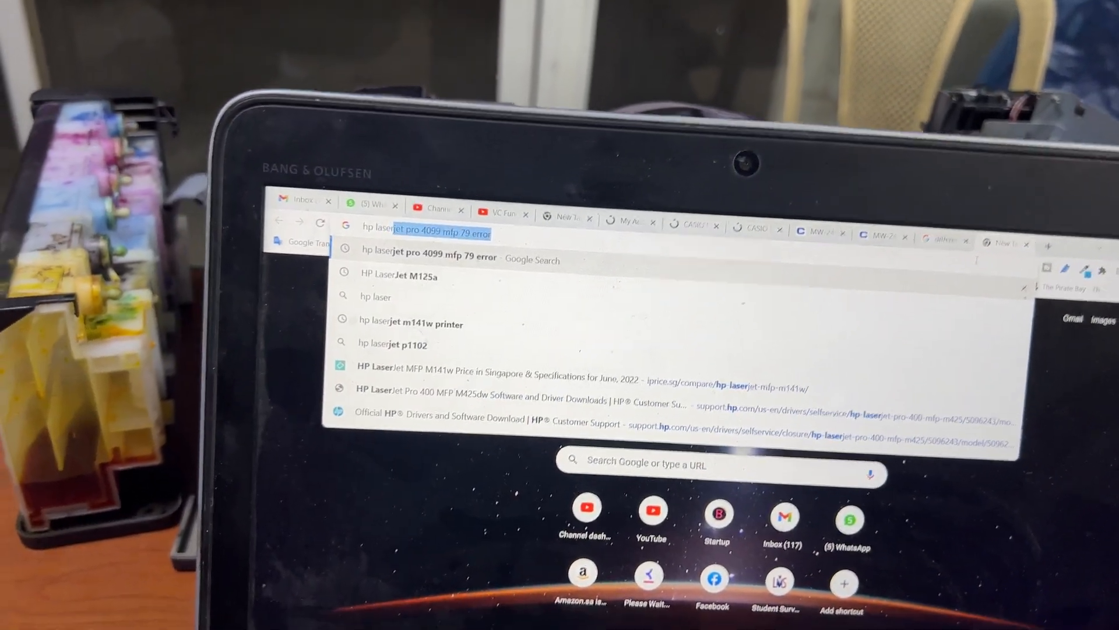
- Find the HP LaserJet 1010 driver page from Google and set its OS to Windows
type("hp laser 10")
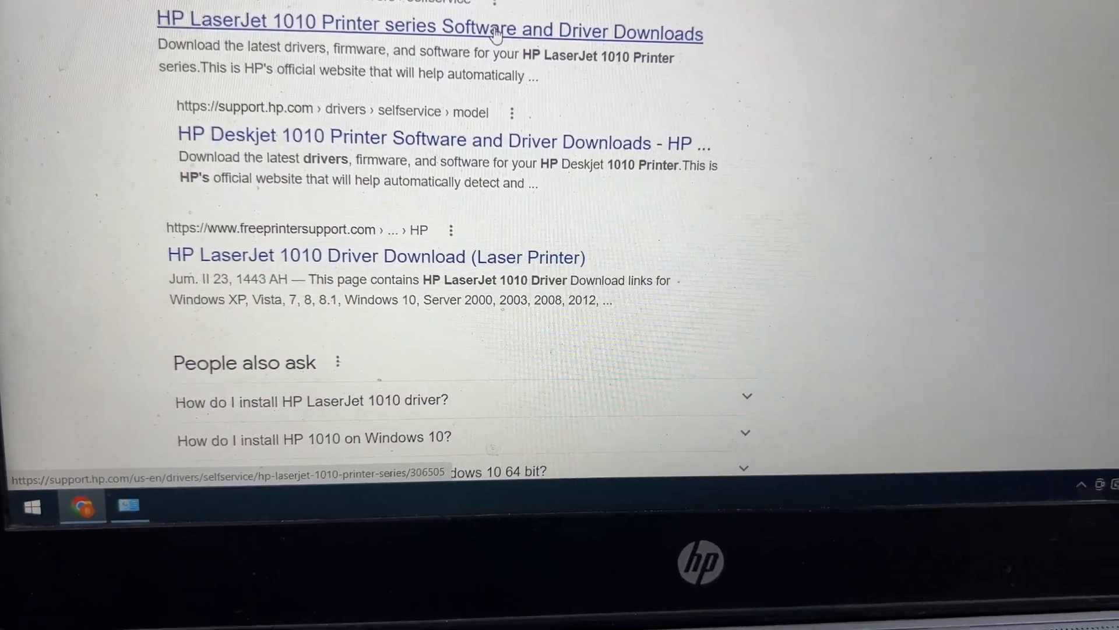
left_click(418, 33)
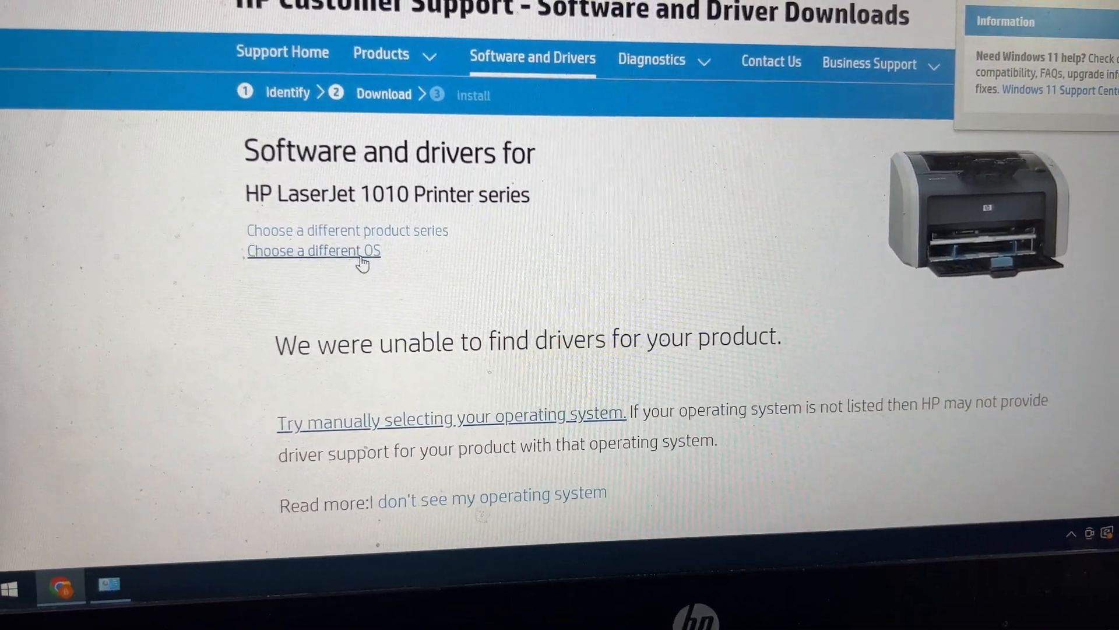
left_click(314, 251)
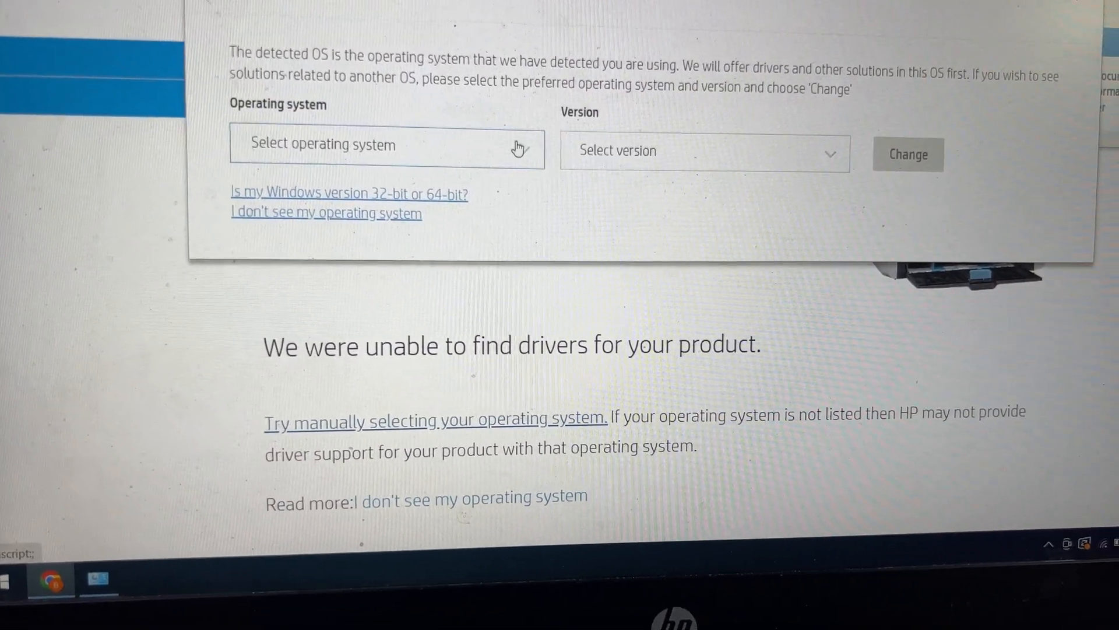
left_click(387, 145)
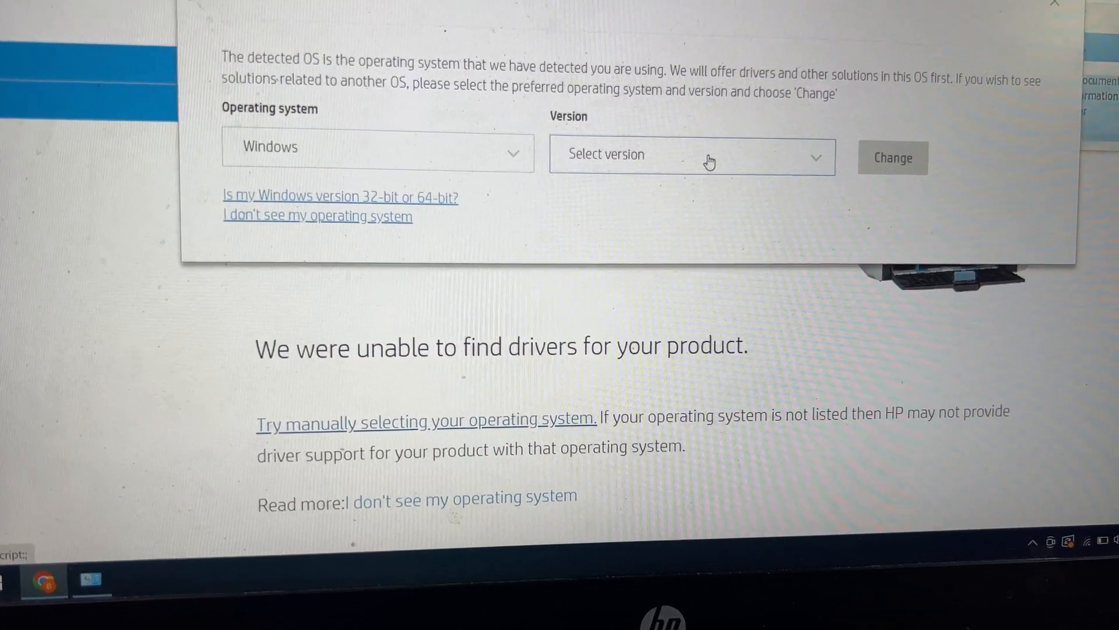
left_click(690, 153)
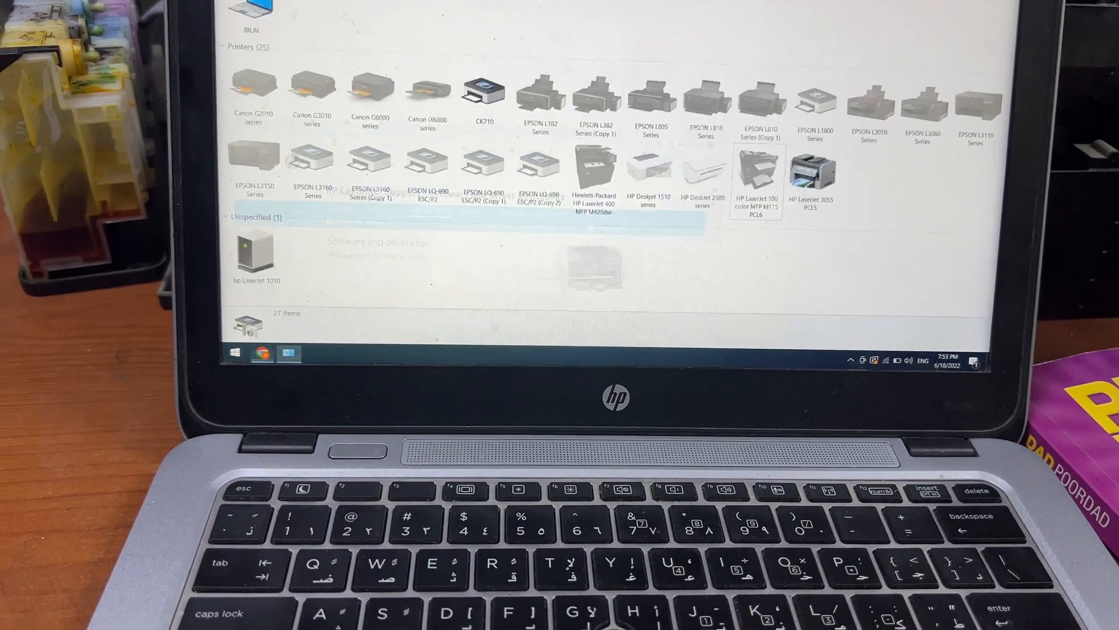
- Remove the HP LaserJet 3055 PCL5 device and confirm the removal
right_click(876, 185)
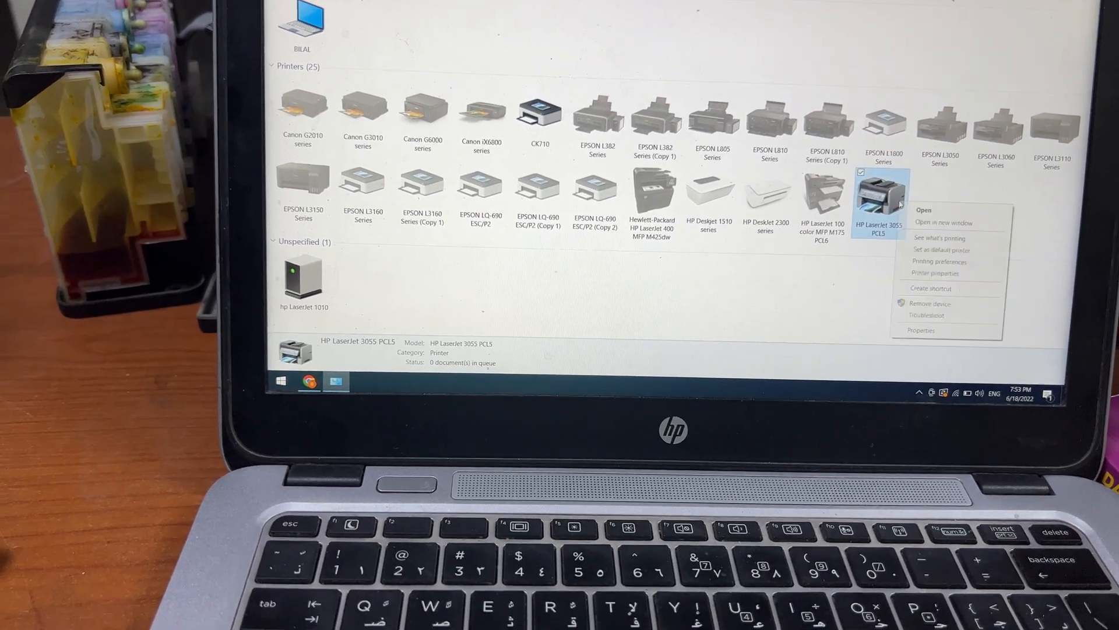
left_click(929, 303)
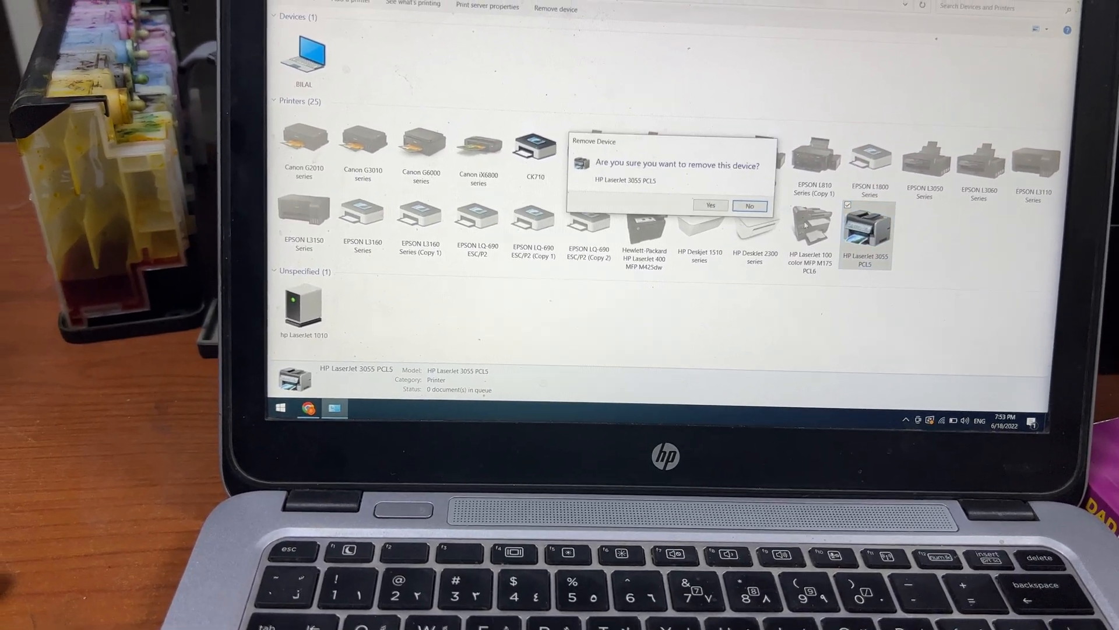
left_click(709, 206)
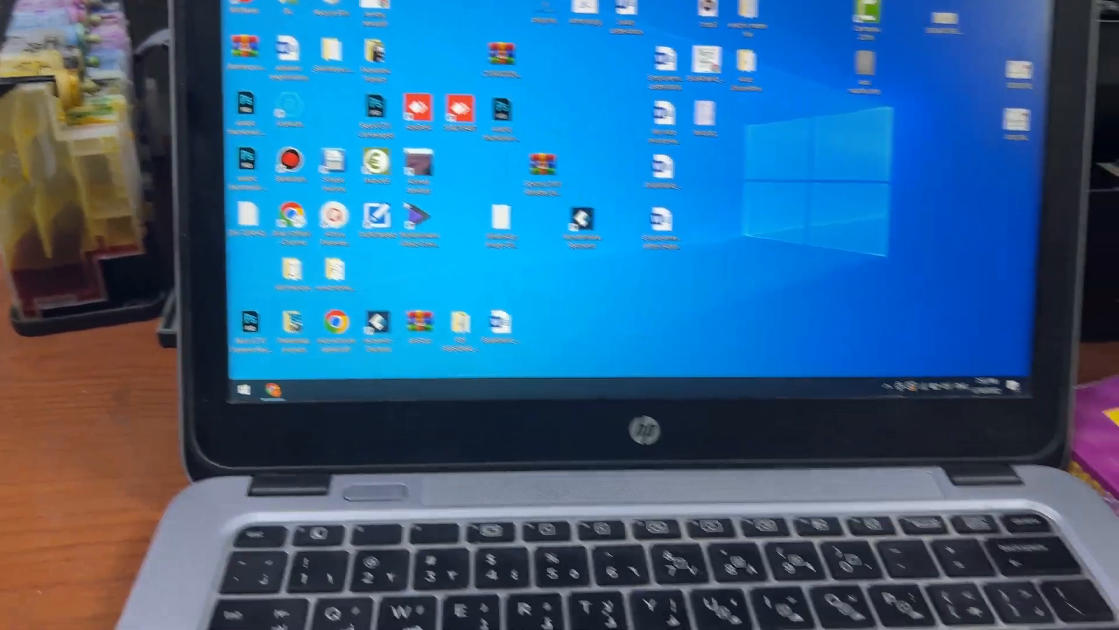
- Run 'control printers' to reopen Devices and Printers
left_click(247, 389)
type("control printers")
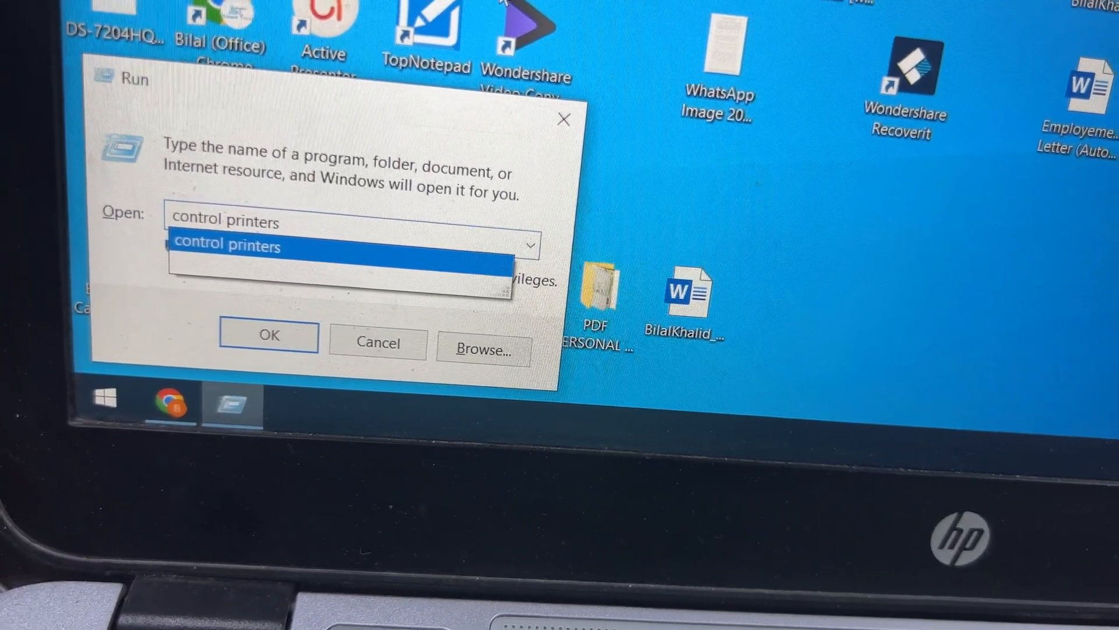
left_click(269, 335)
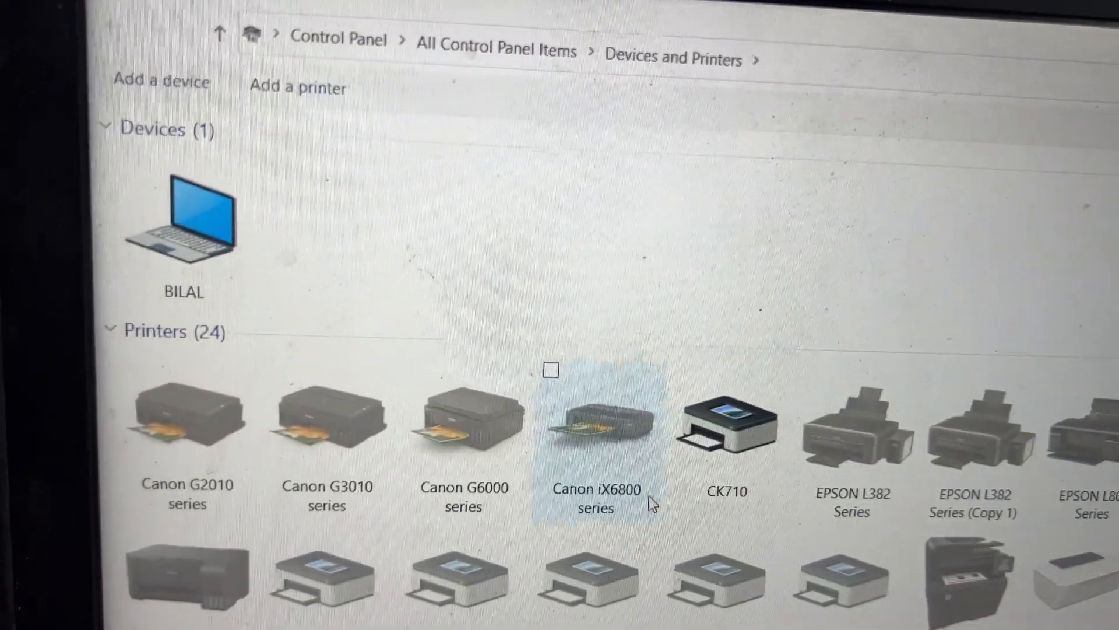
- Start the Add Printer wizard and choose a local printer with manual settings
scroll("down", 3)
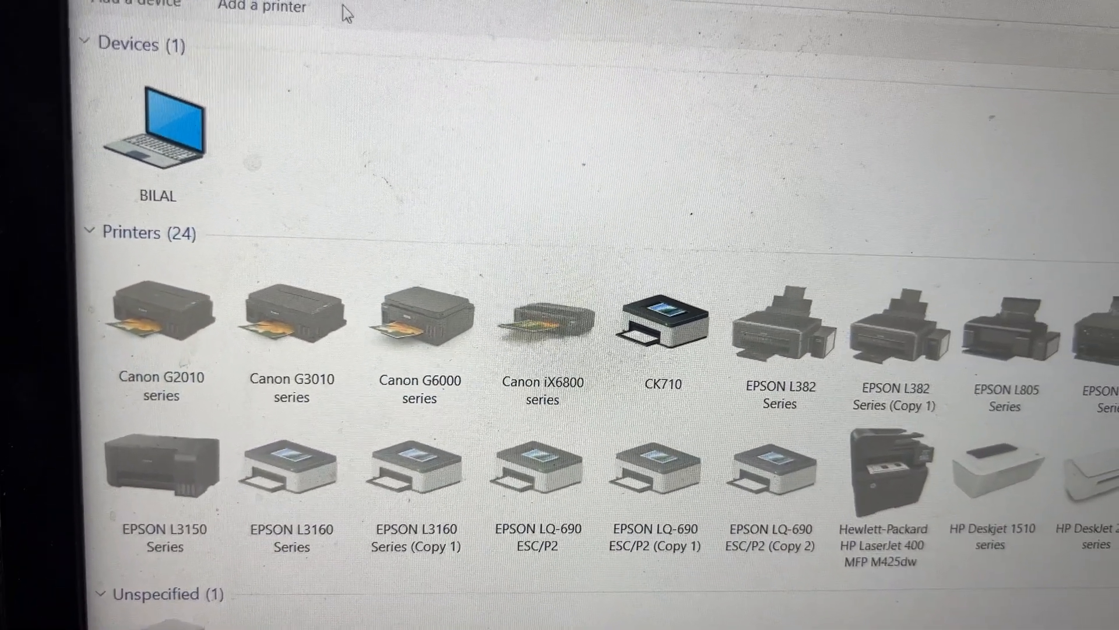
left_click(143, 5)
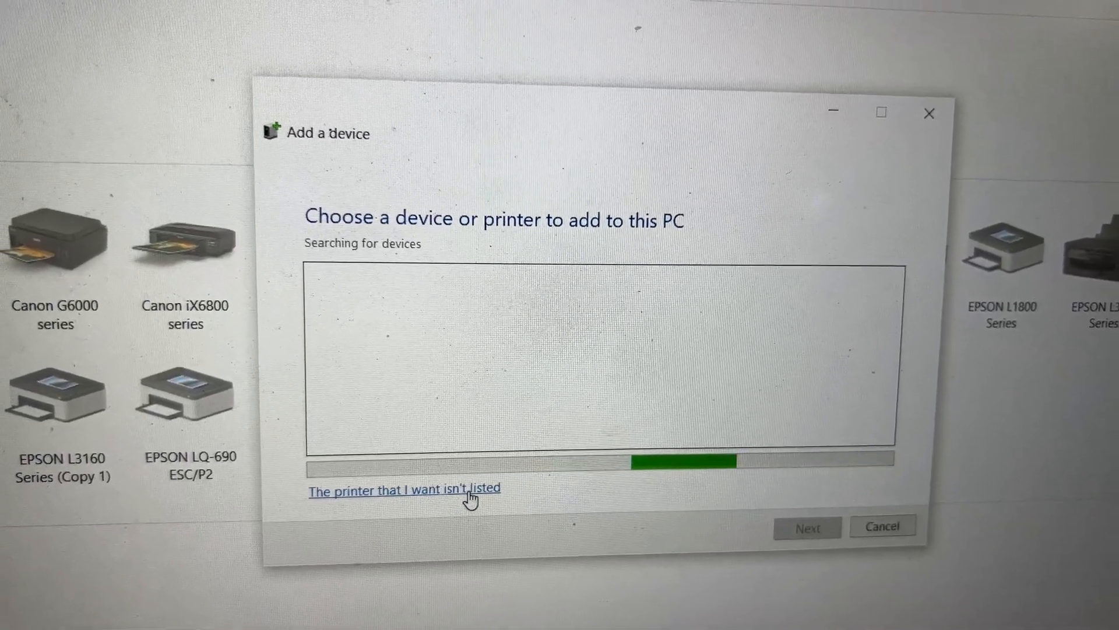
left_click(405, 488)
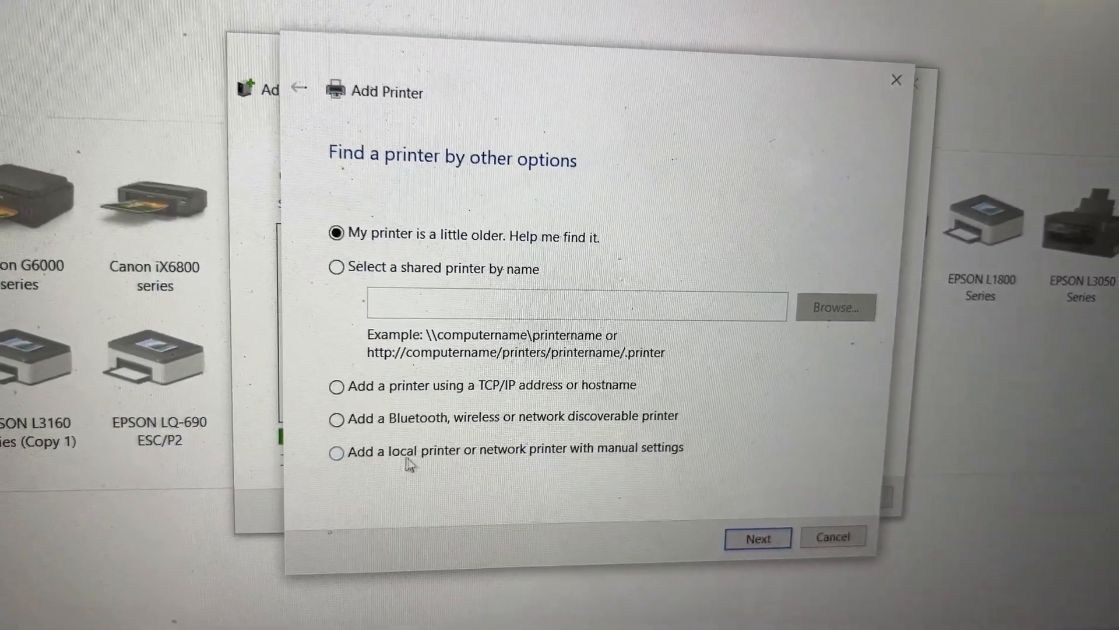
left_click(336, 452)
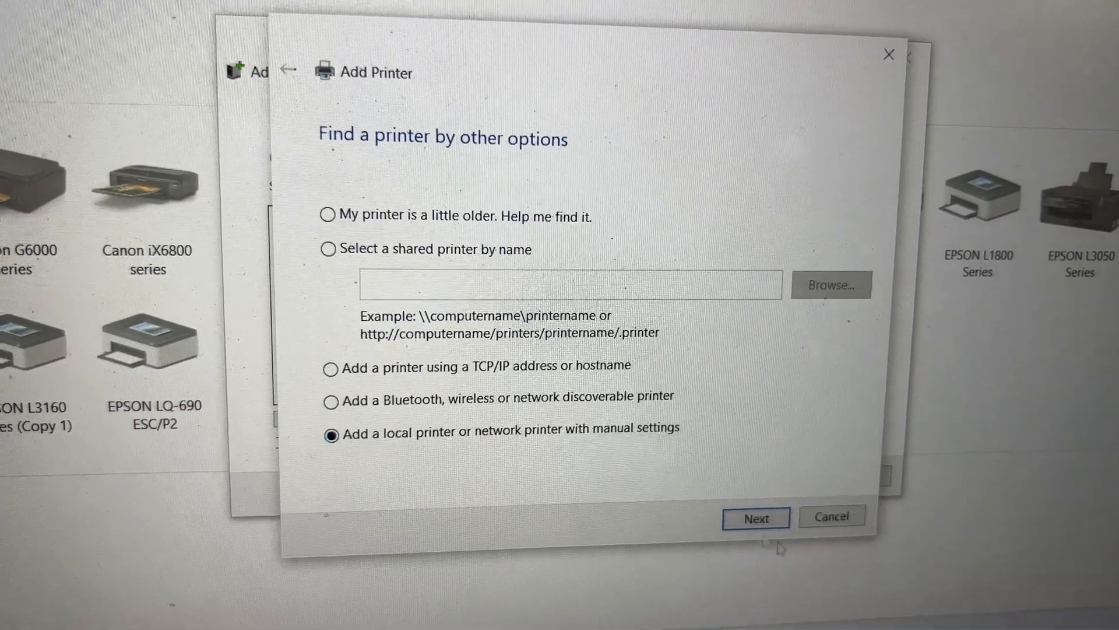
- Use the existing DOT4_001 (HP Print Device) port and continue to the driver step
left_click(754, 517)
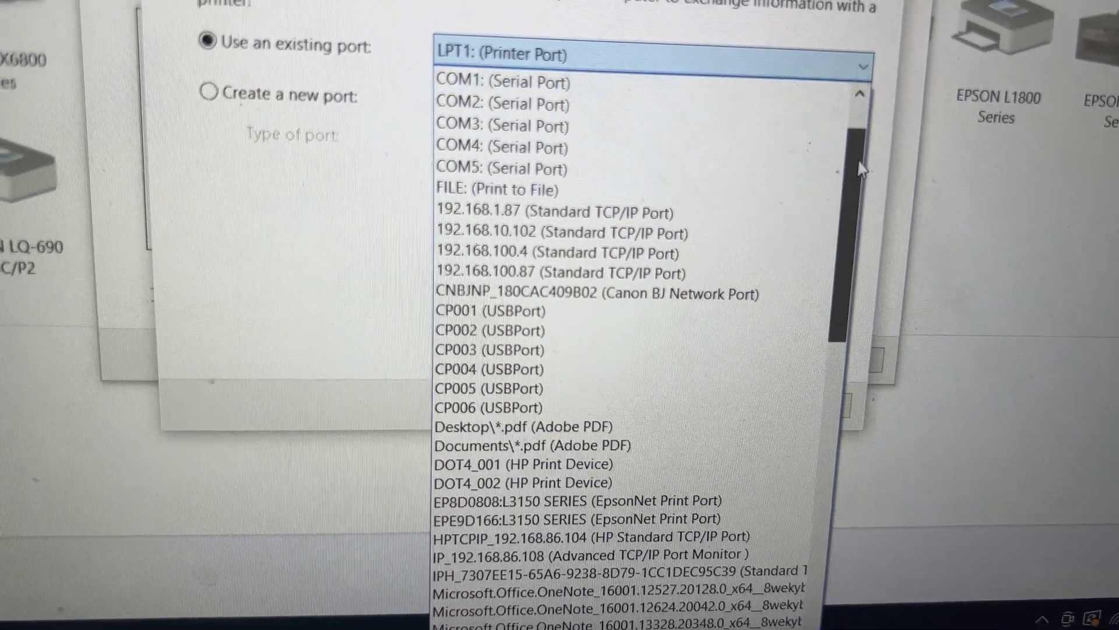
scroll("down", 3)
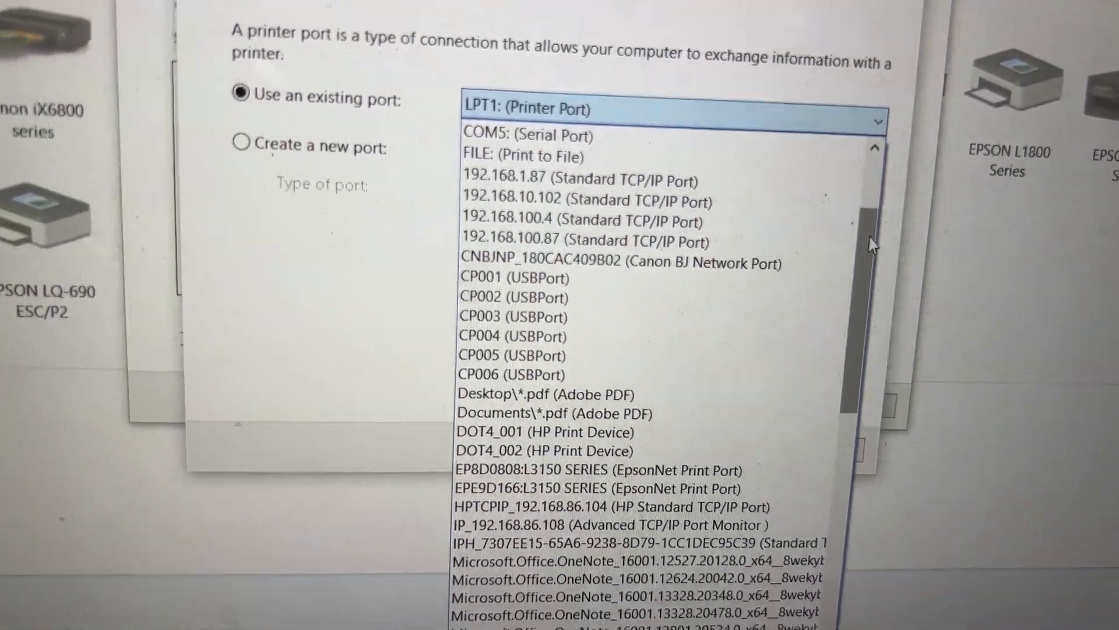
left_click(546, 376)
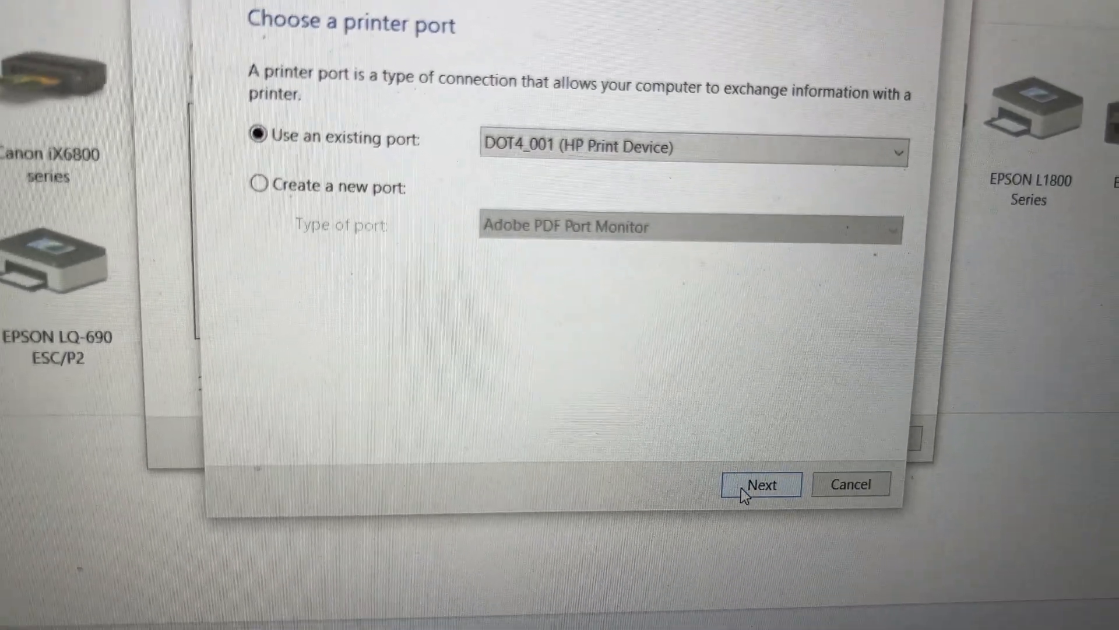
left_click(759, 484)
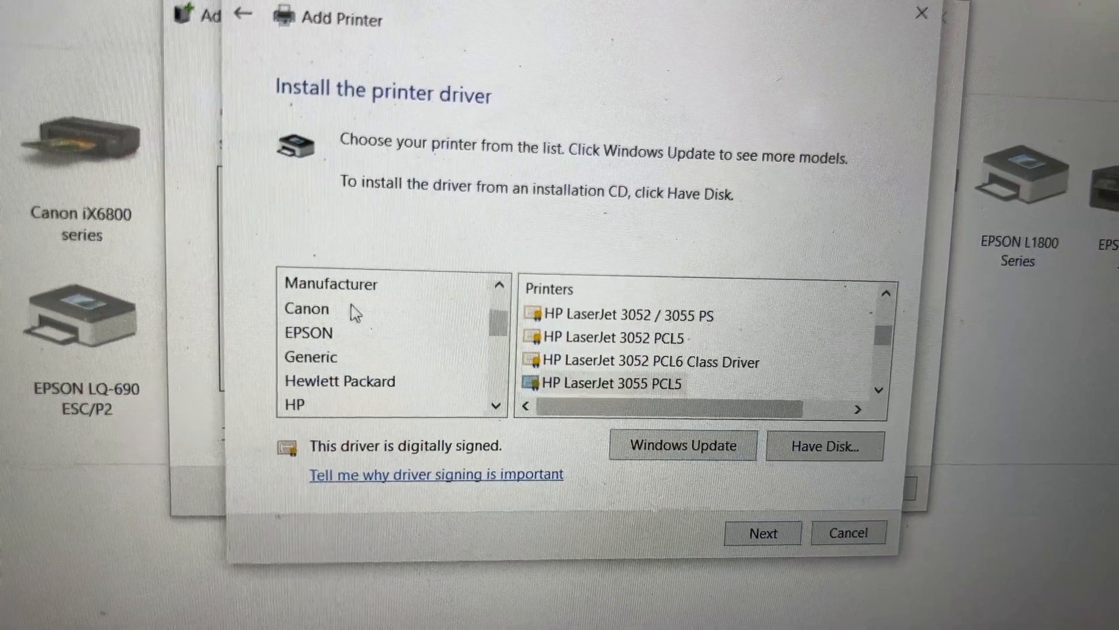
- Select manufacturer HP and the HP LaserJet 3055 PCL5 driver, then continue
left_click(307, 308)
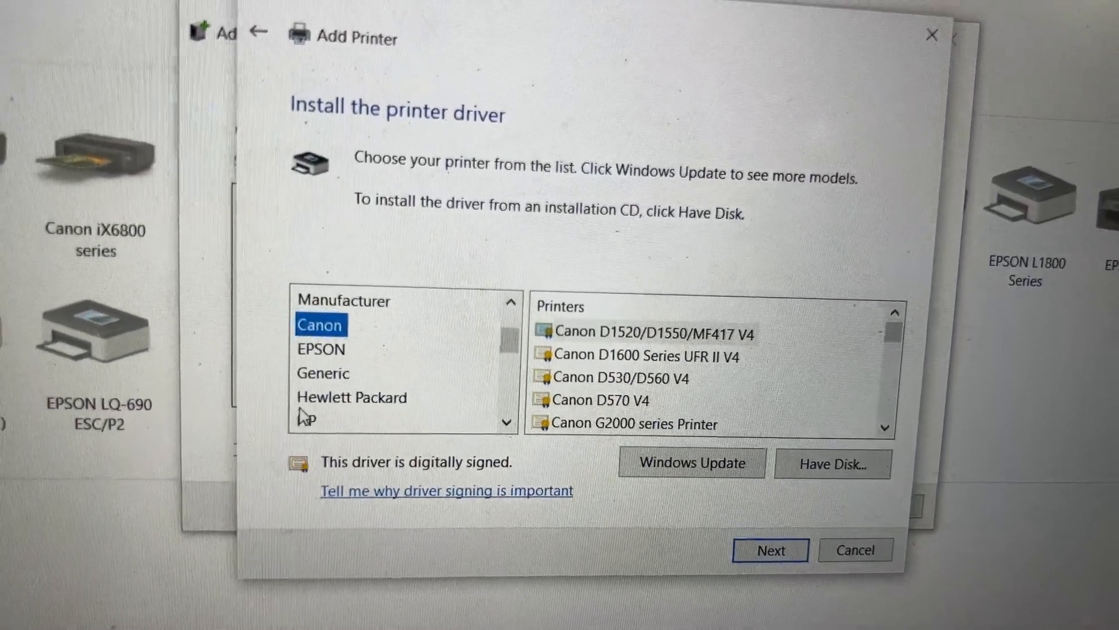
left_click(323, 372)
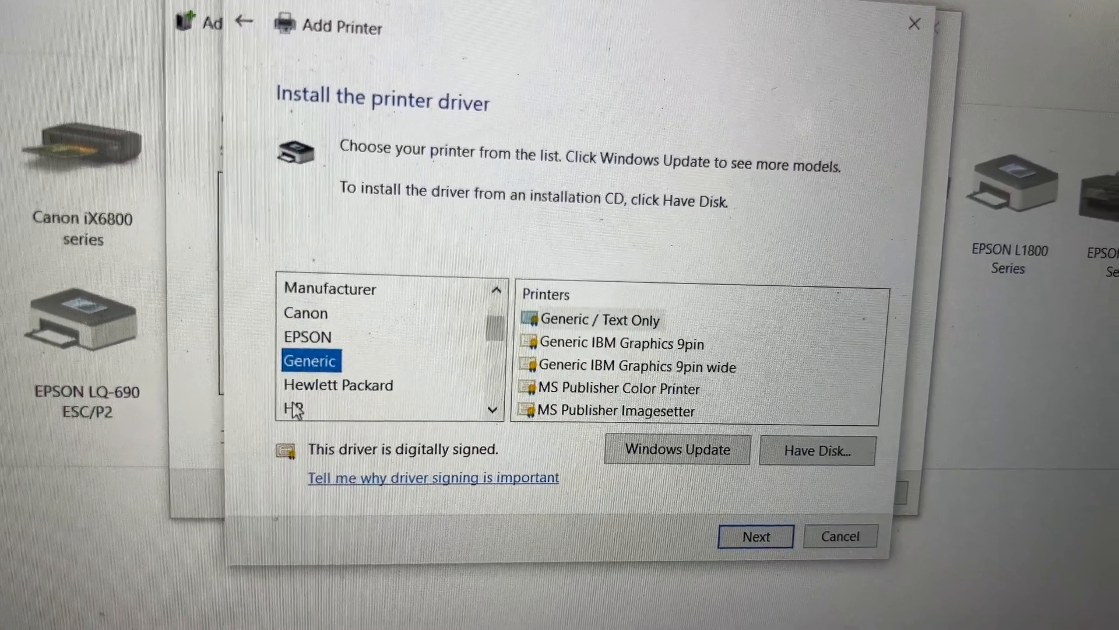
left_click(292, 408)
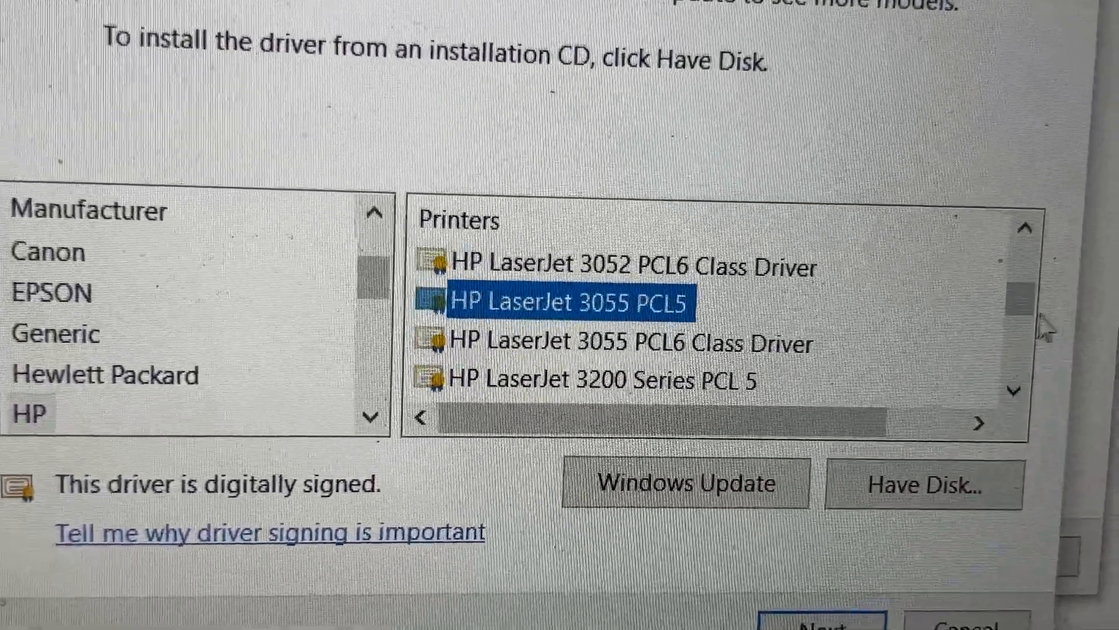
scroll("down", 3)
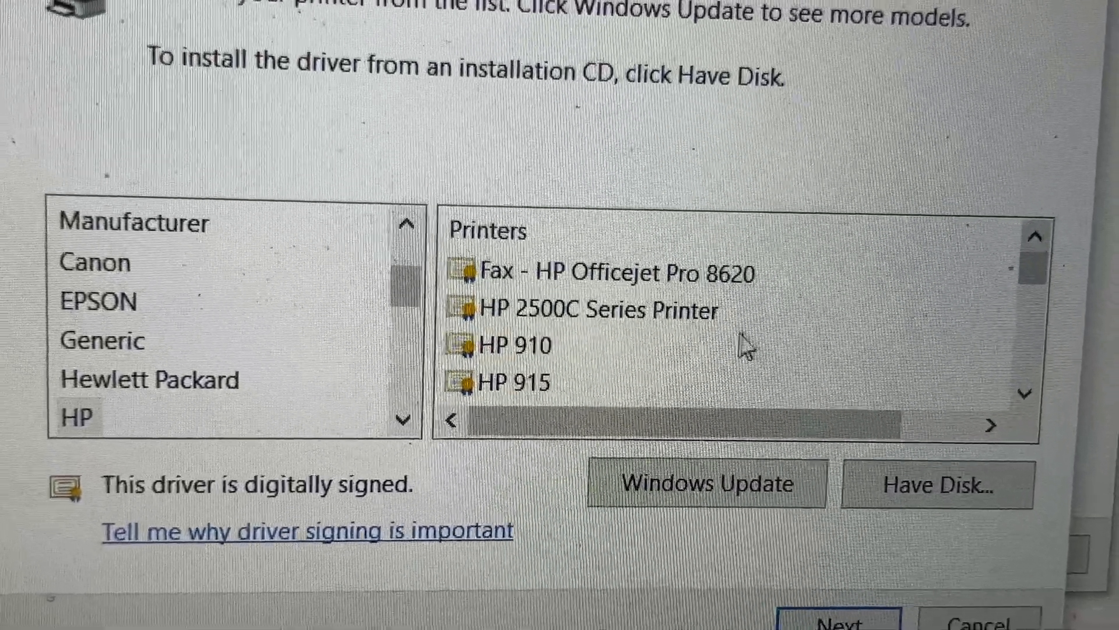
left_click(520, 383)
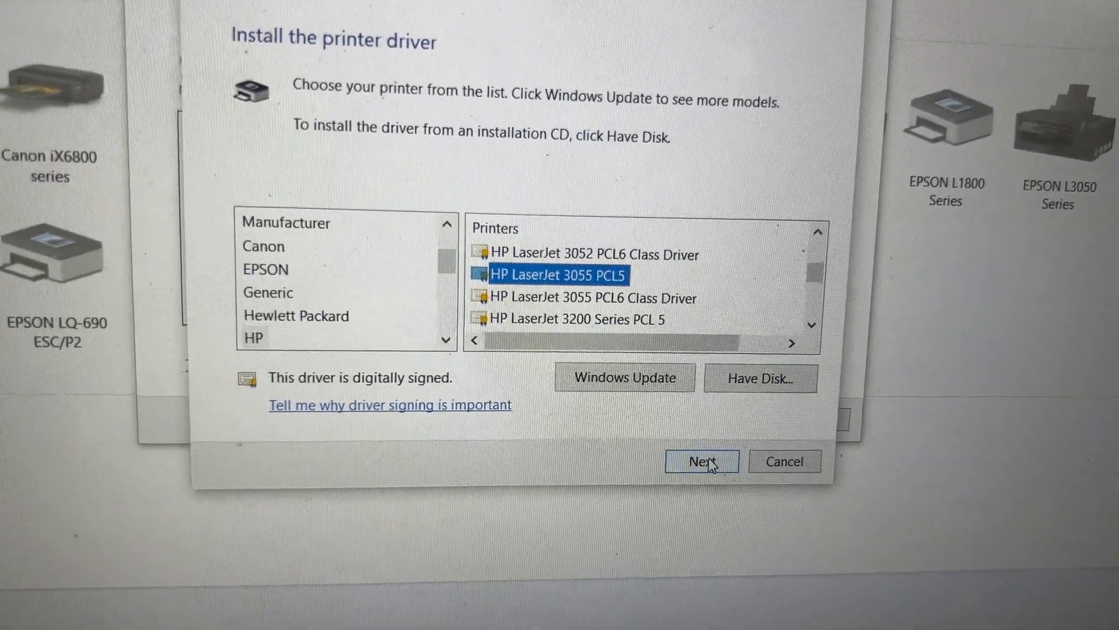
left_click(701, 460)
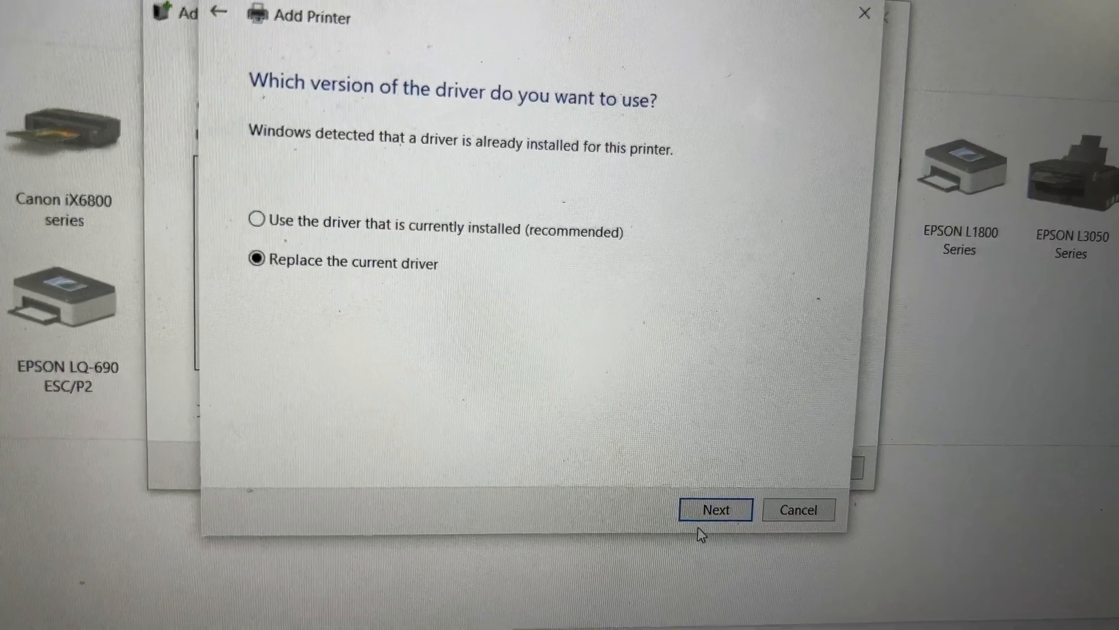
- Replace the current driver and name the printer HP LaserJet 1010
left_click(716, 510)
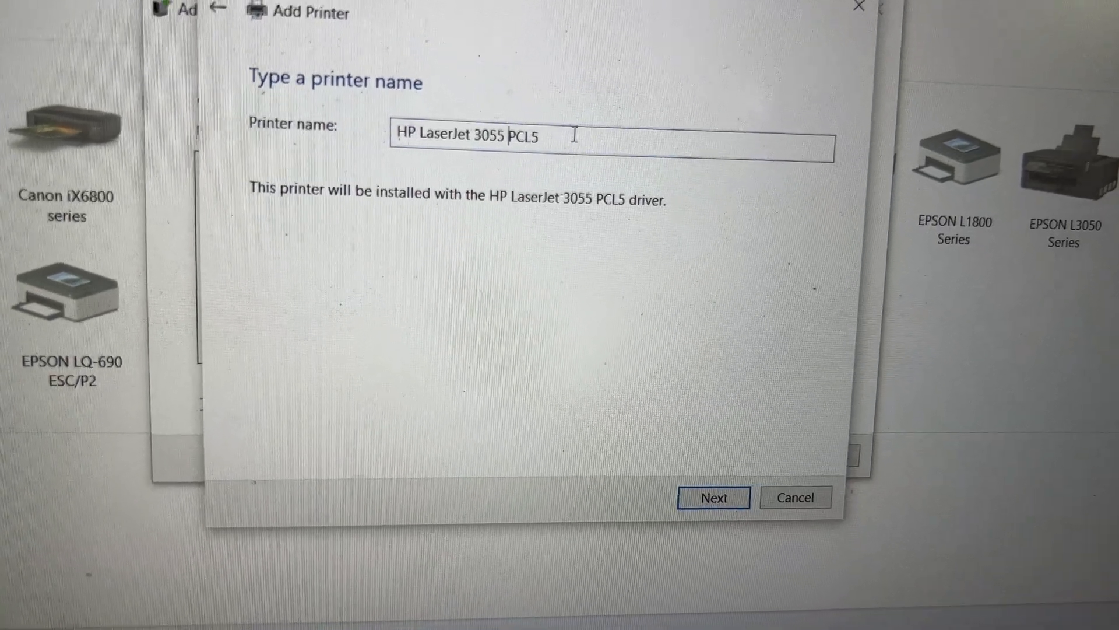
key("BackSpace")
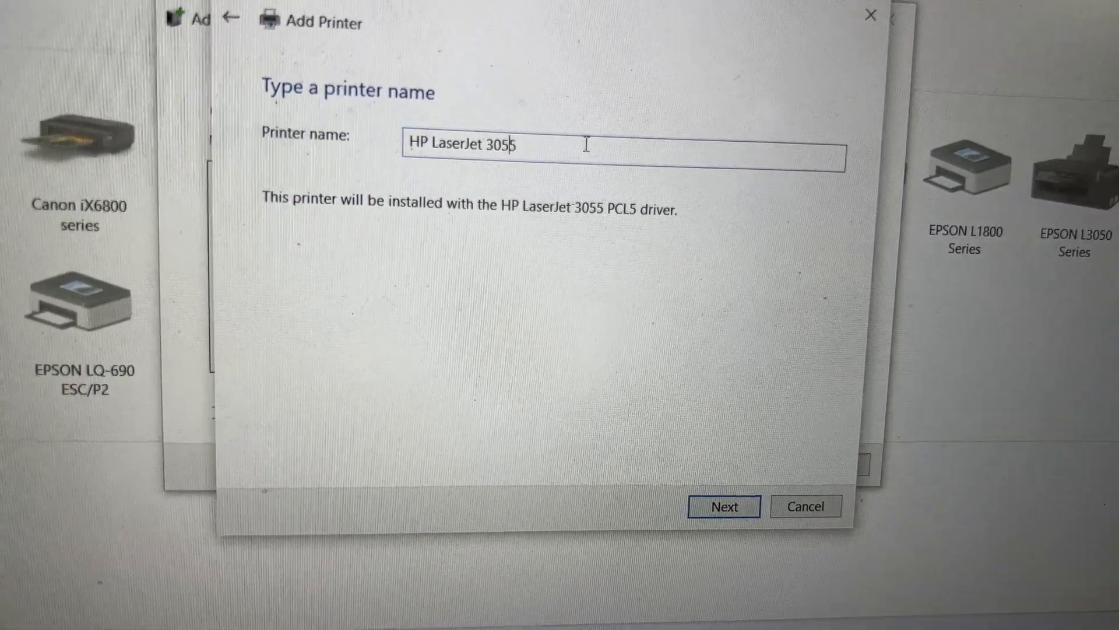
key("Backspace")
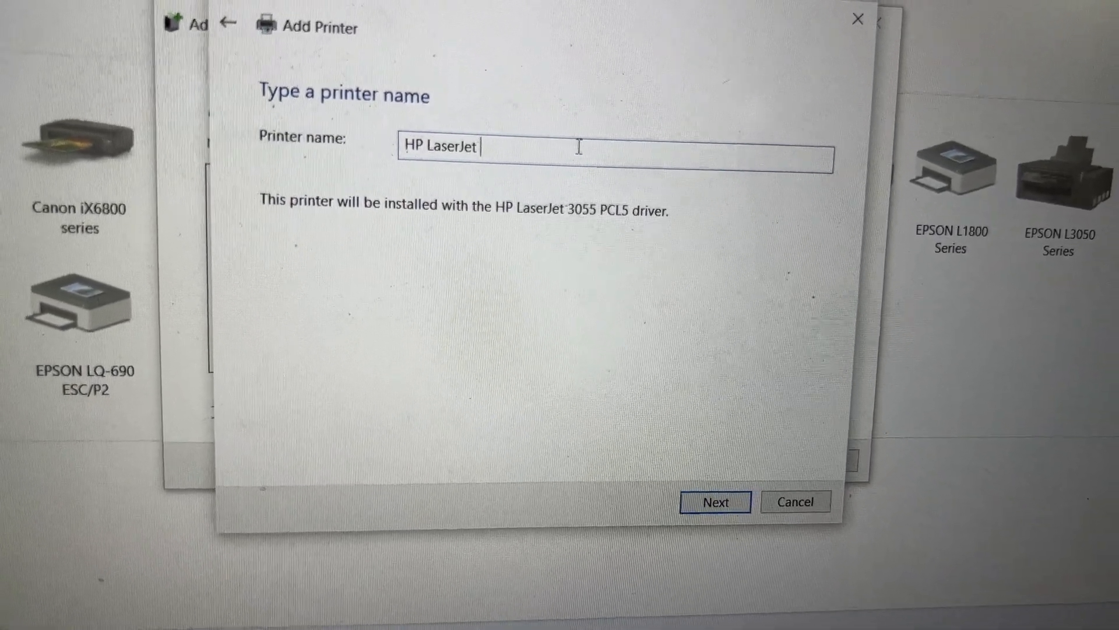
type("1010")
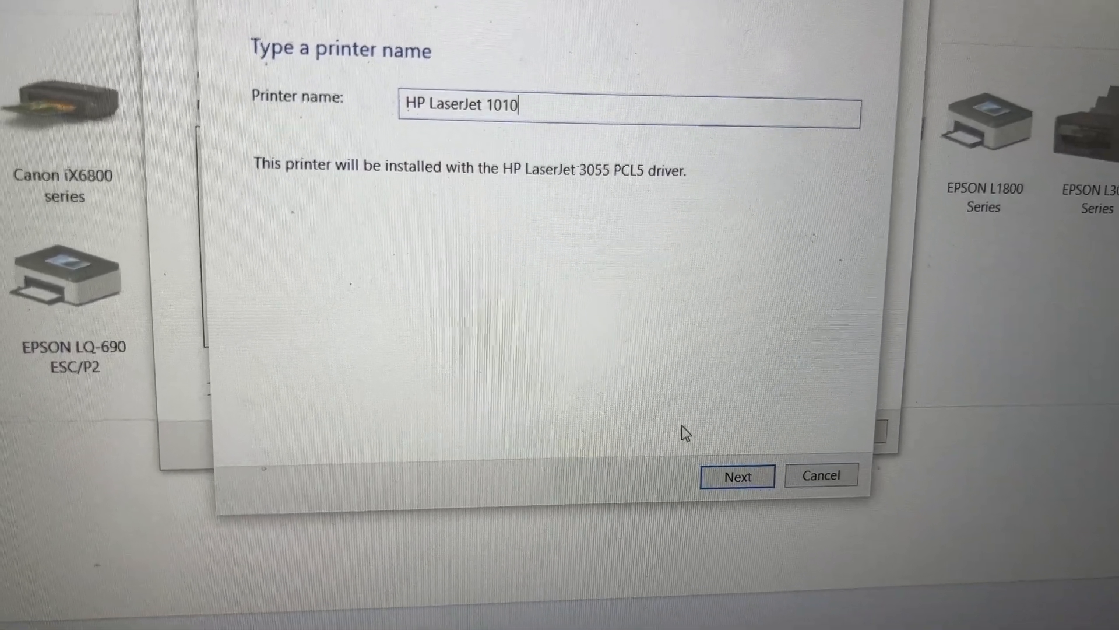
left_click(737, 476)
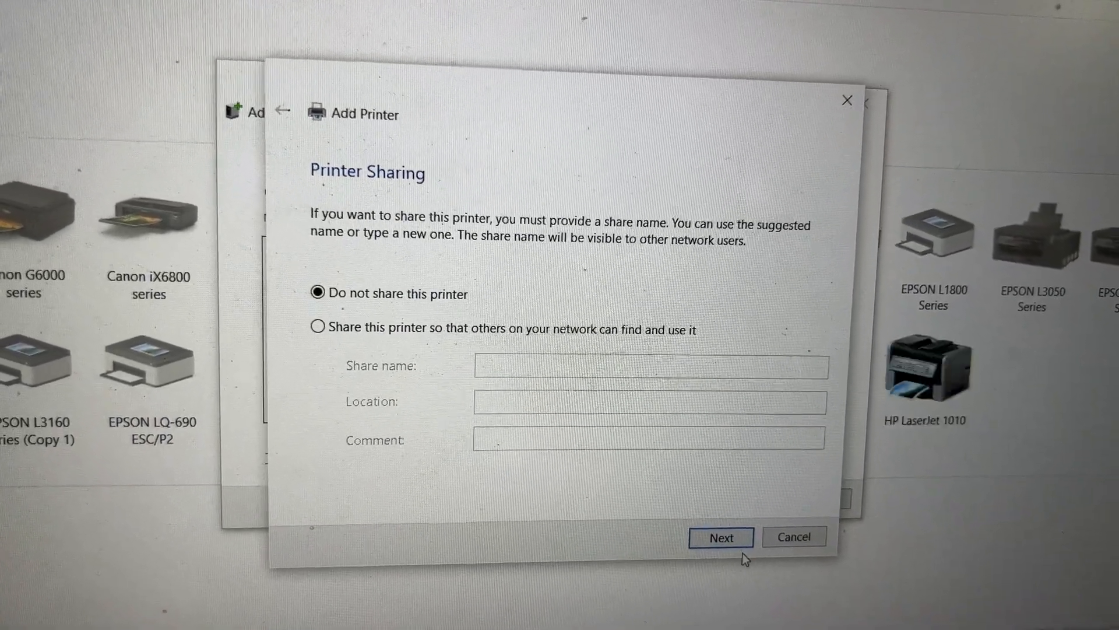
- Keep the printer unshared and finish the wizard
left_click(721, 537)
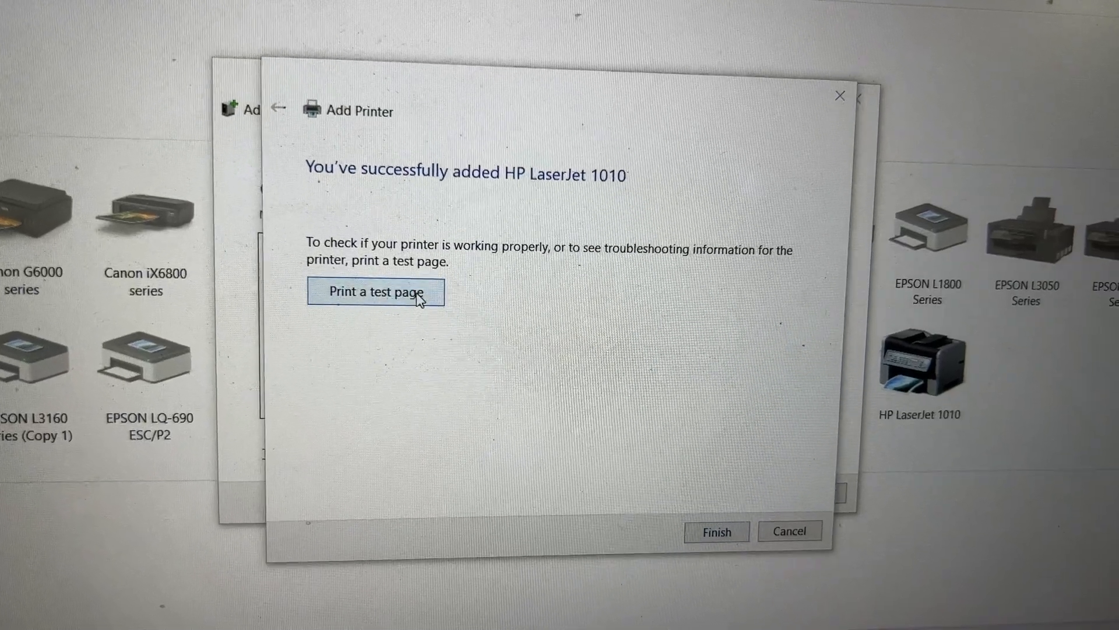
left_click(374, 292)
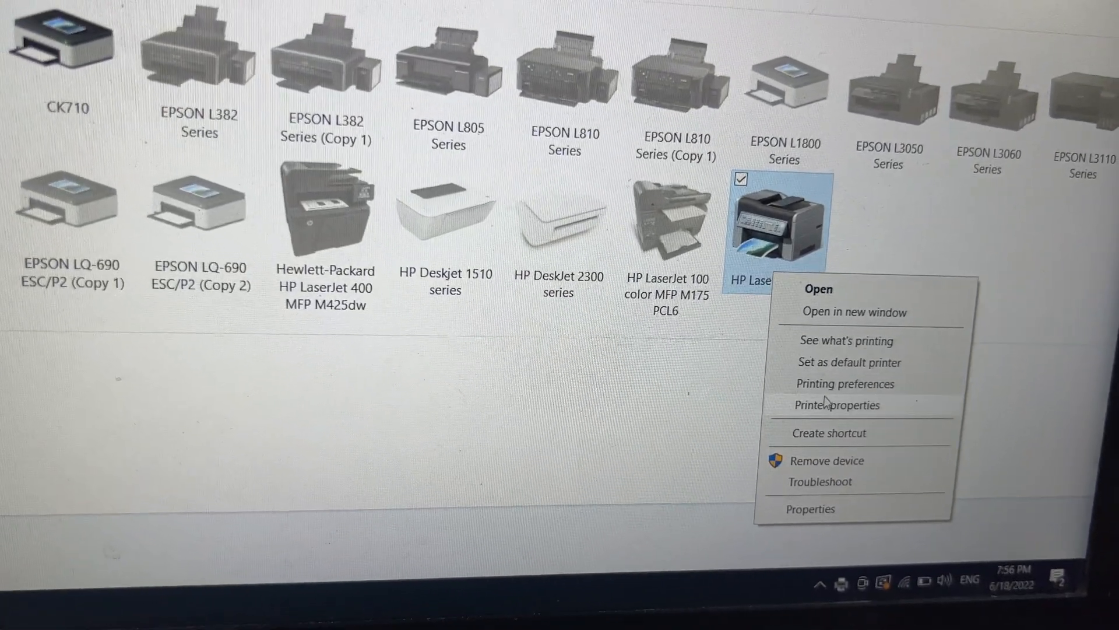
- In HP LaserJet 1010's Printer properties, confirm the DOT4 port and save
left_click(837, 404)
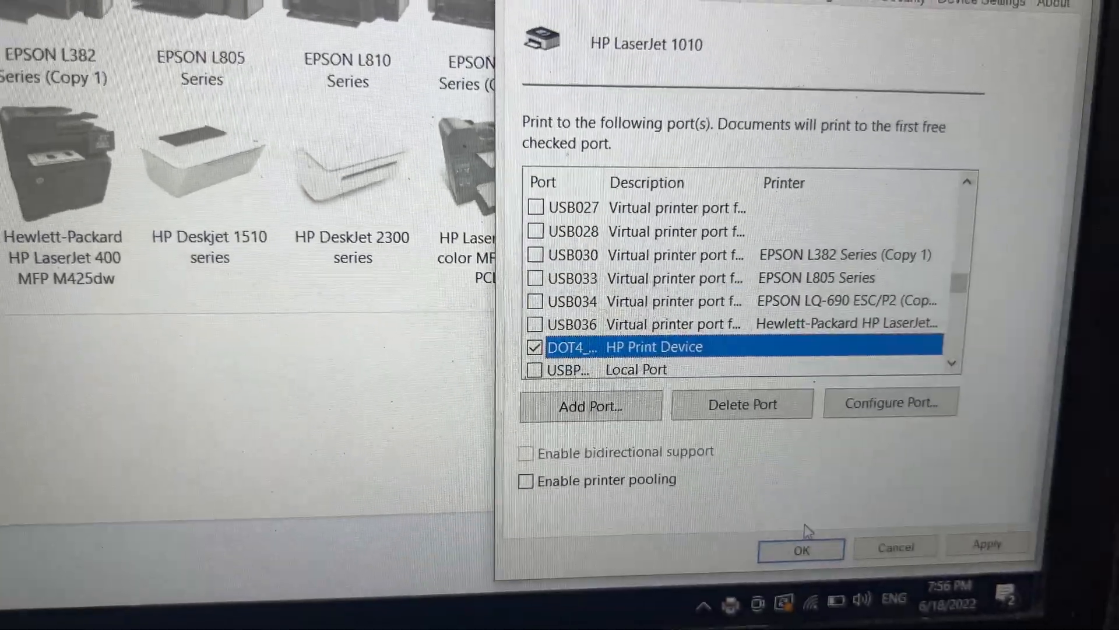
left_click(800, 549)
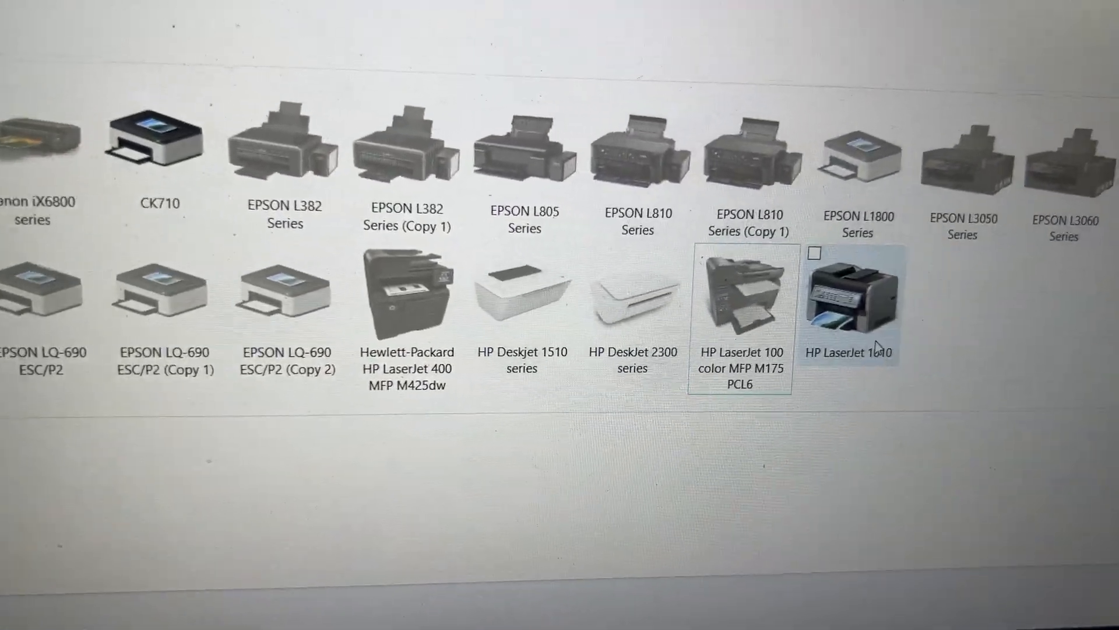
right_click(850, 300)
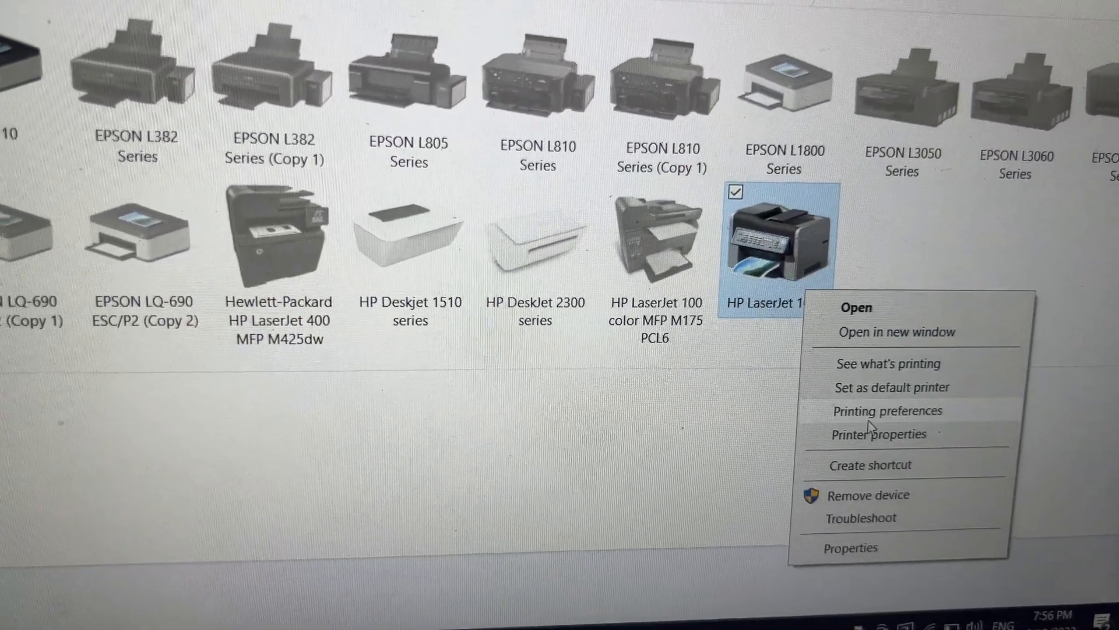